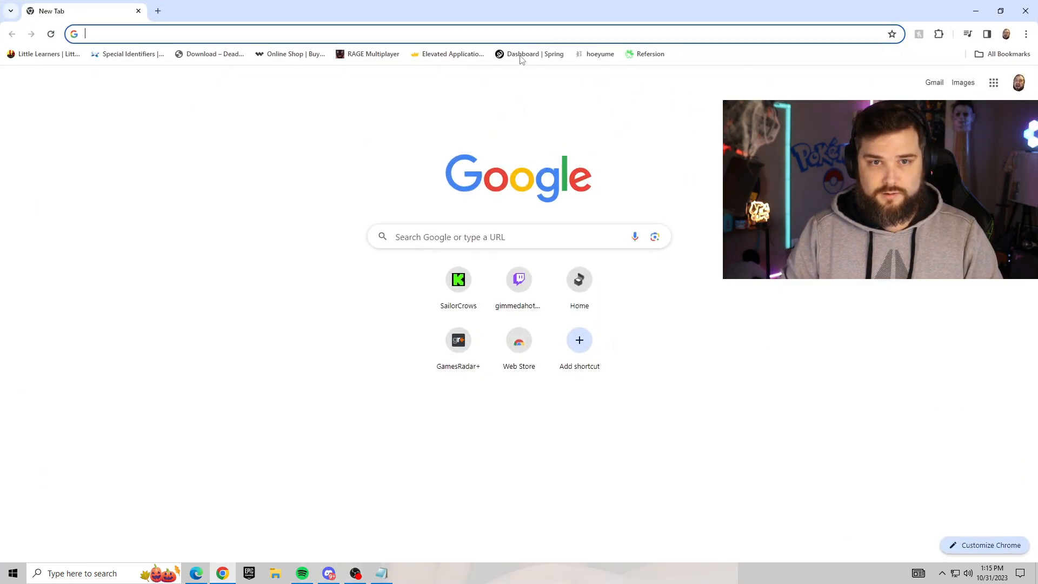
Go to github.com/sorayuki/obs-multi-rtmp/releases/ and bring the Assets list into view
text(github.com/sorayuki/obs-multi-rtmp/releases/)
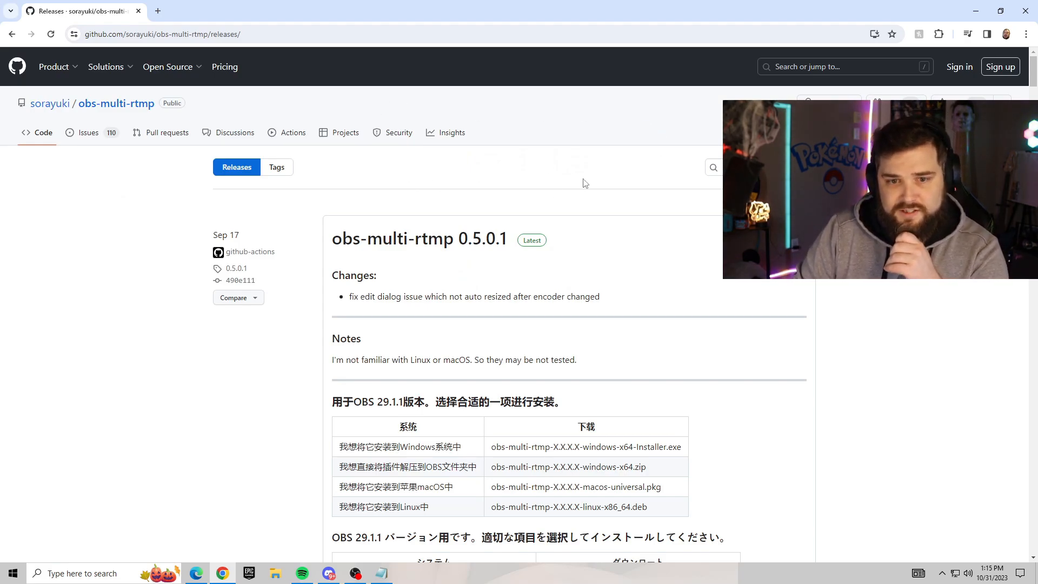
scroll(down, 3)
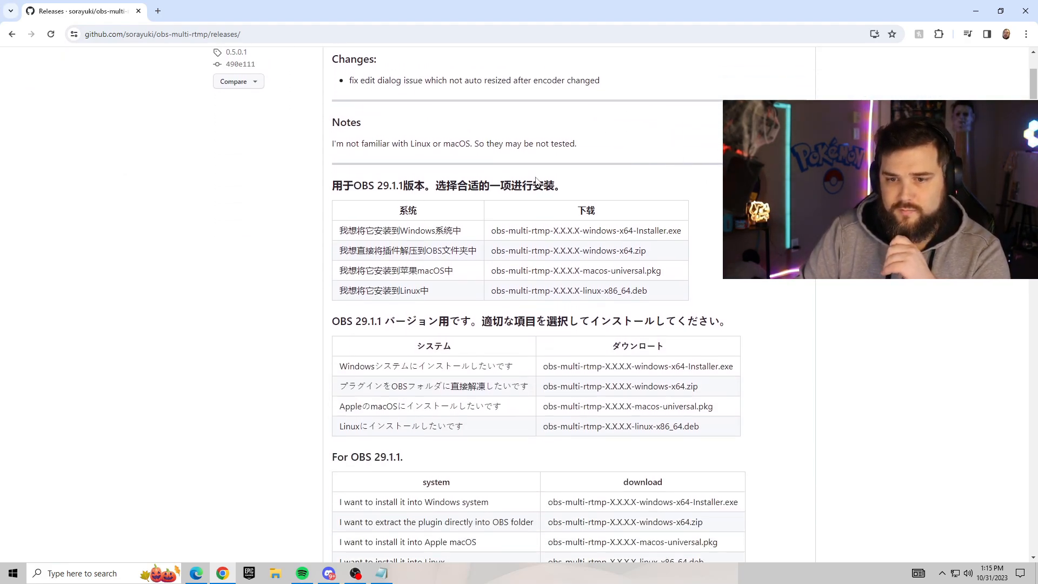
scroll(down, 3)
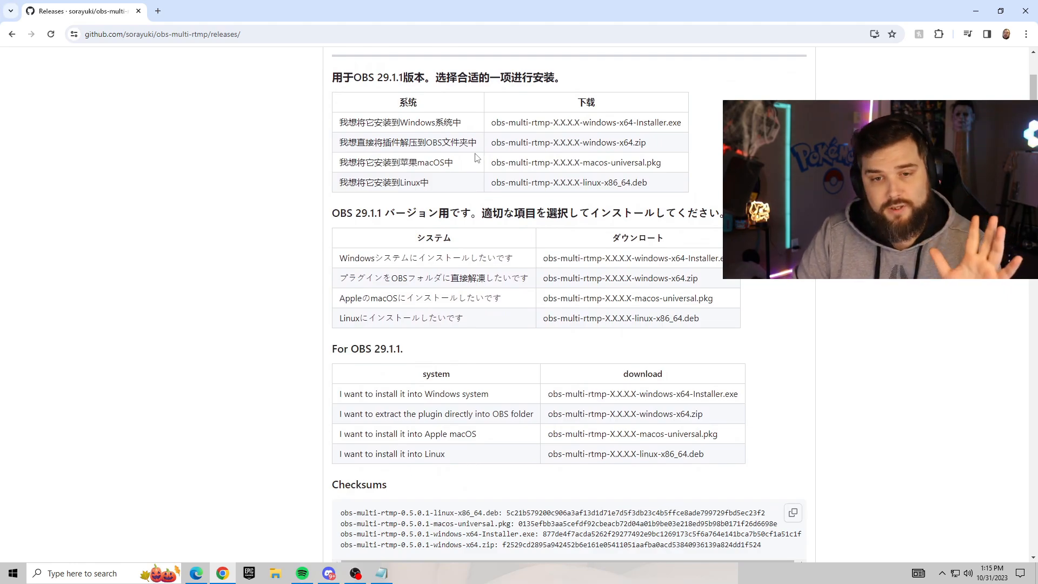
scroll(down, 3)
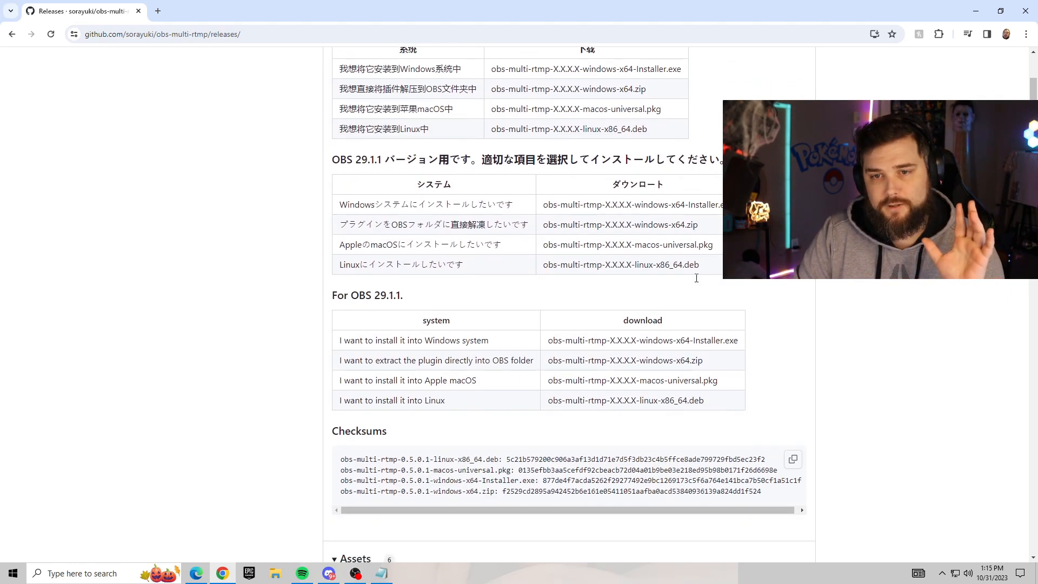
scroll(down, 3)
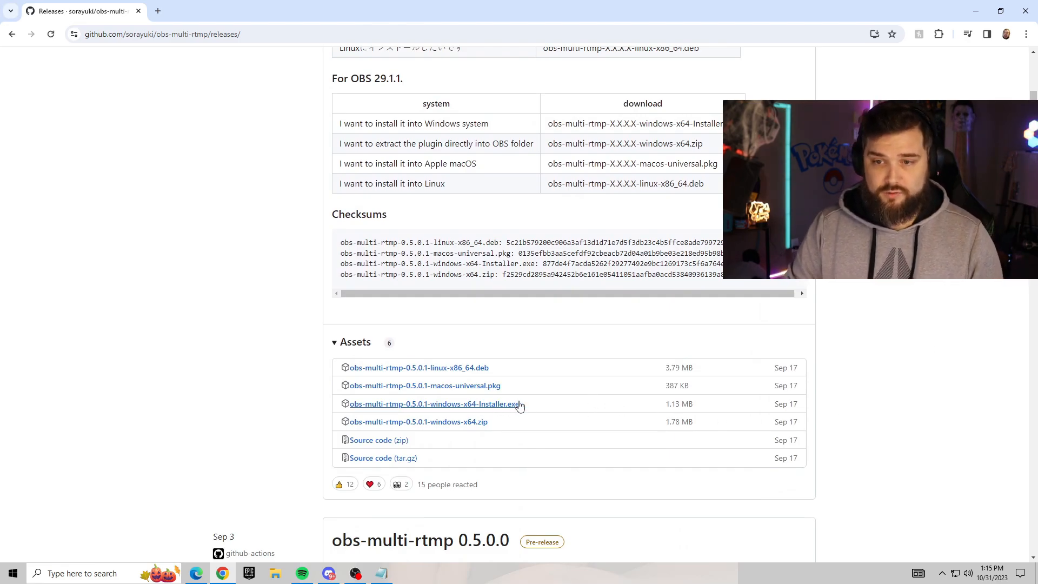
mouse_move(377, 406)
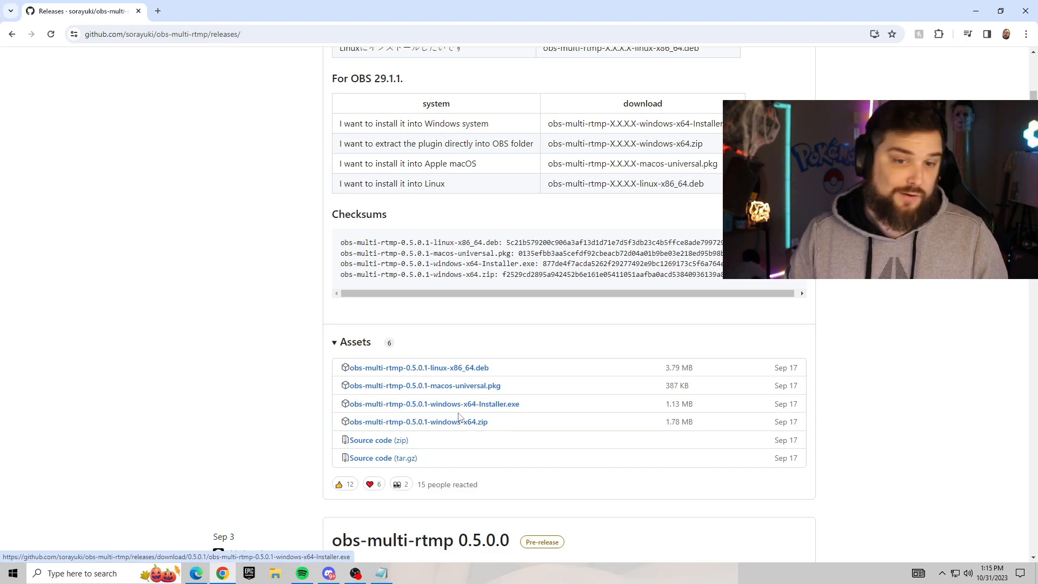
mouse_move(652, 409)
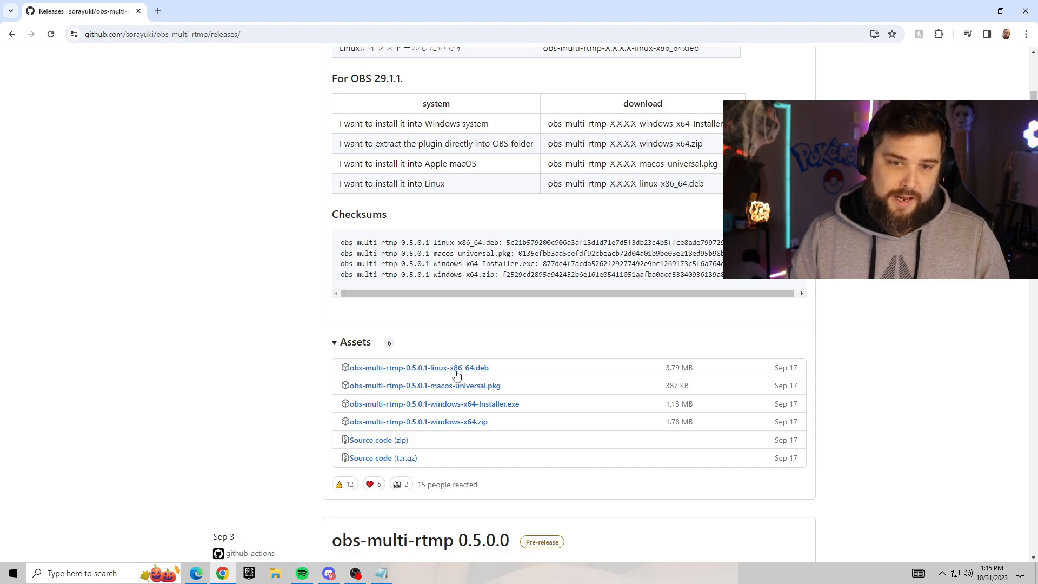
mouse_move(466, 403)
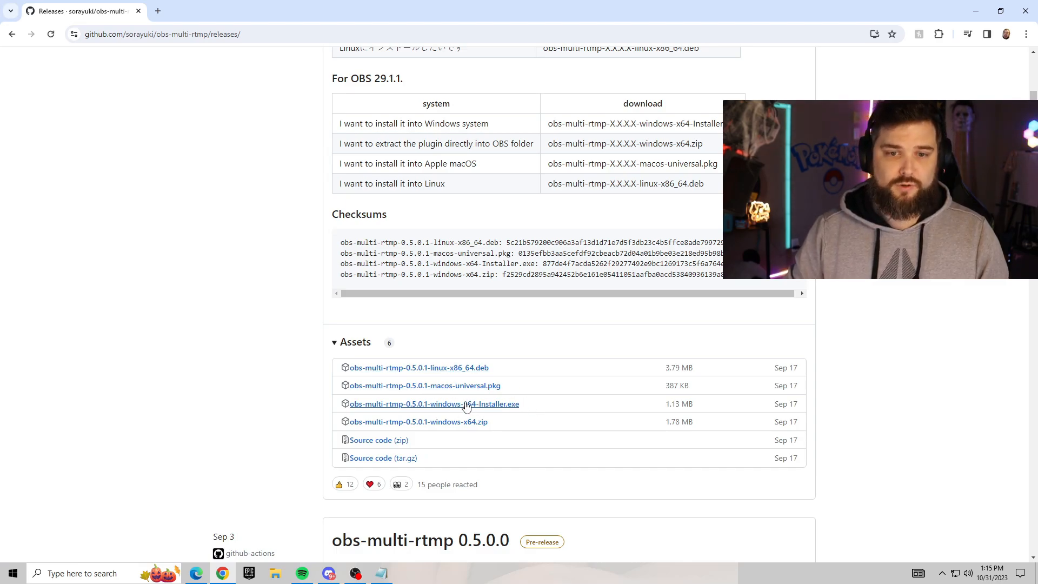
Download obs-multi-rtmp-0.5.0.1-windows-x64-Installer.exe from the Assets list
click(433, 403)
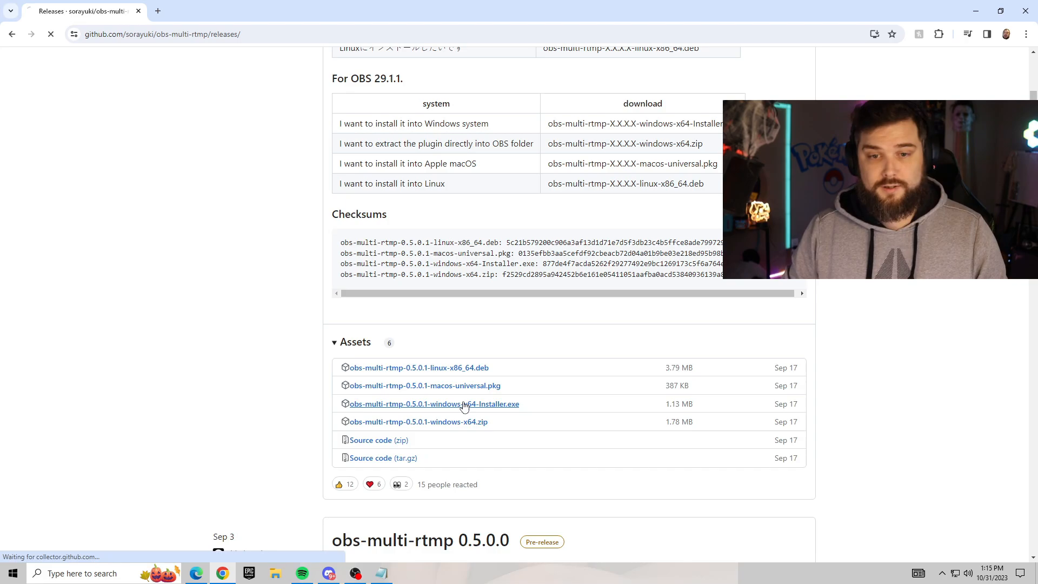
click(966, 33)
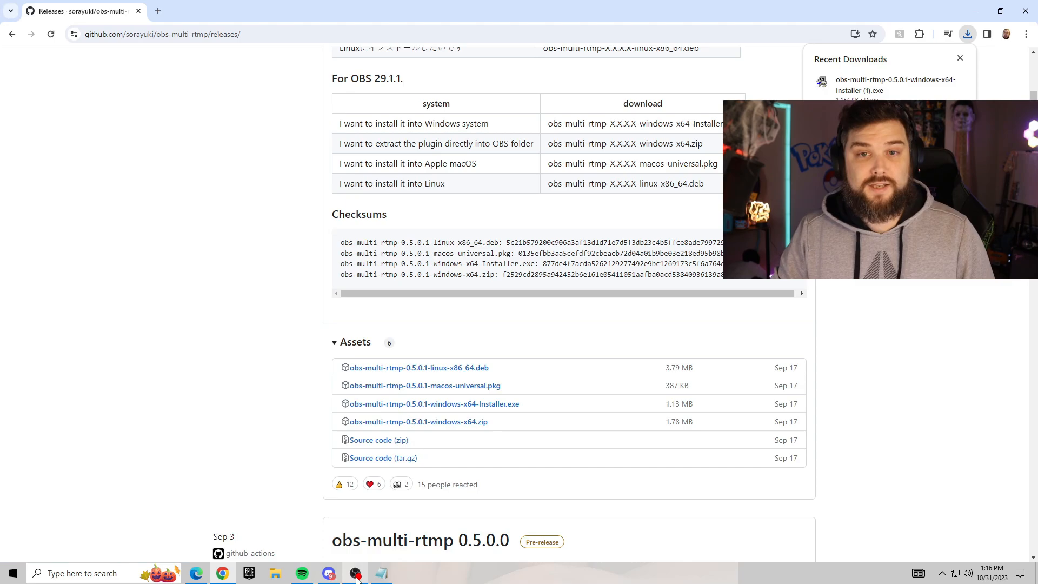
mouse_move(354, 573)
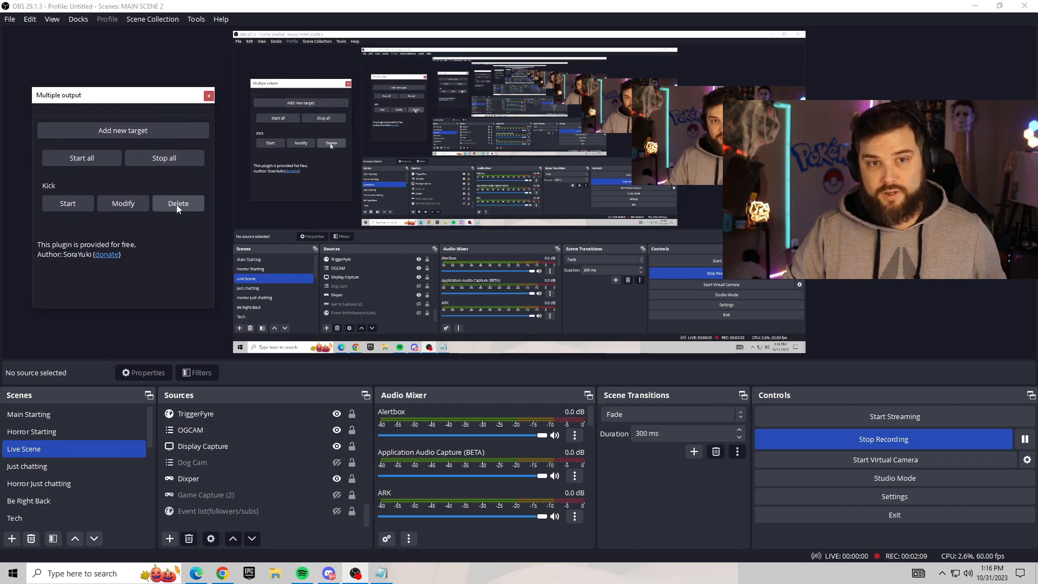
Delete the existing Kick target in Multiple output and add a new target
click(179, 204)
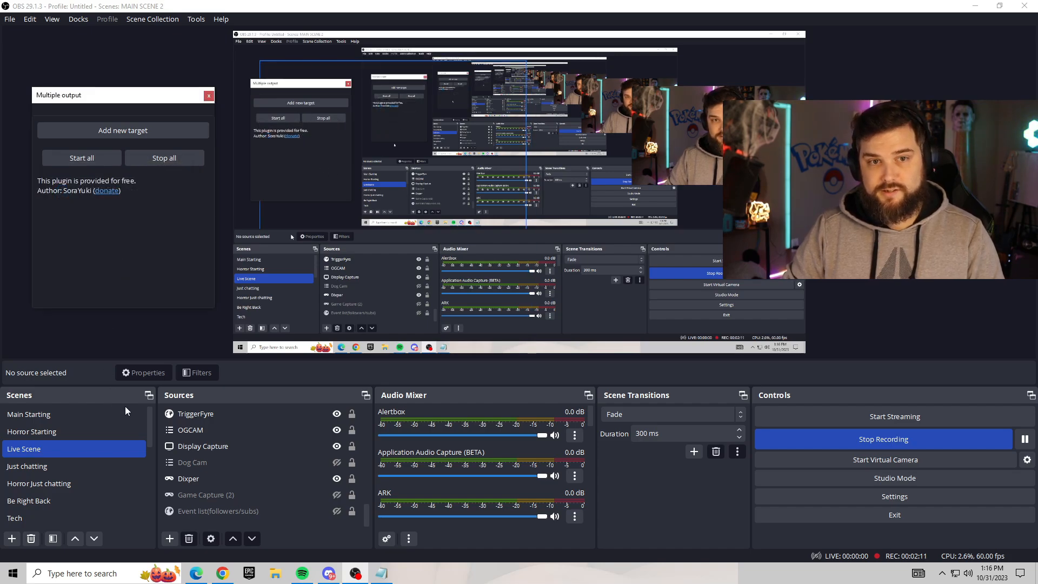
click(122, 130)
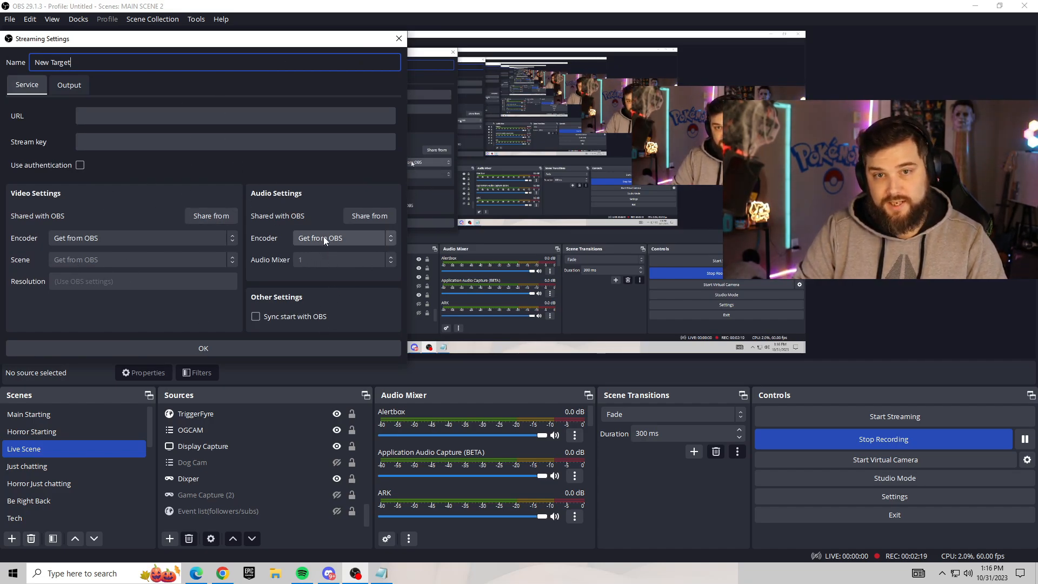
mouse_move(312, 223)
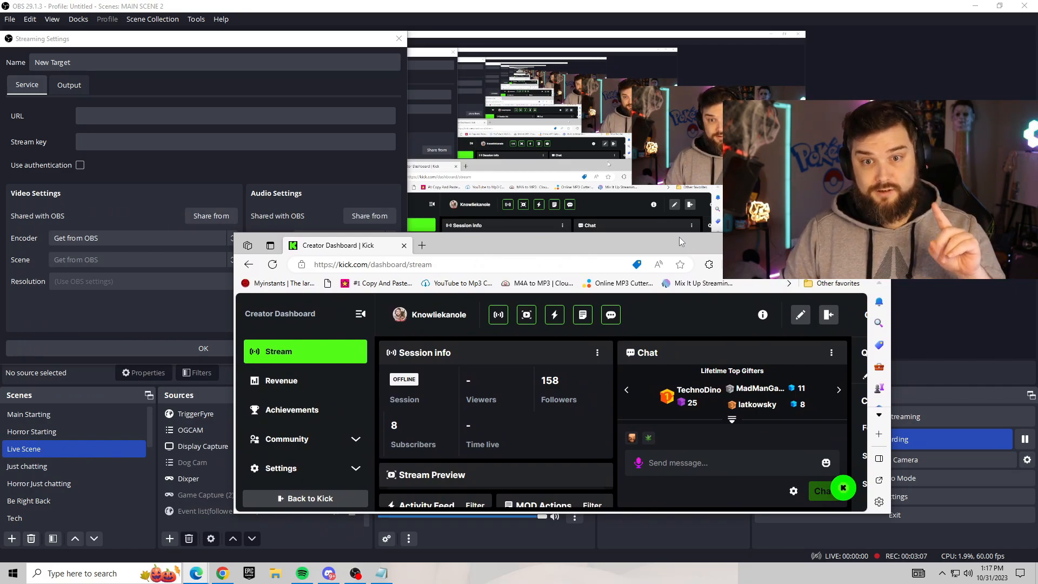
mouse_move(318, 409)
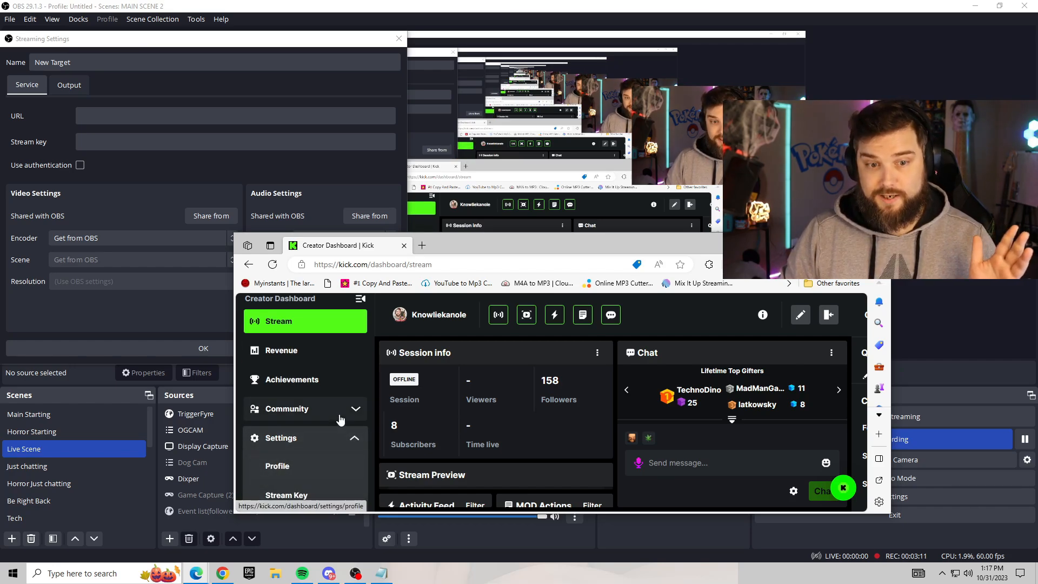
Show the Stream Key settings in the Kick Creator Dashboard to get the URL and key
click(286, 494)
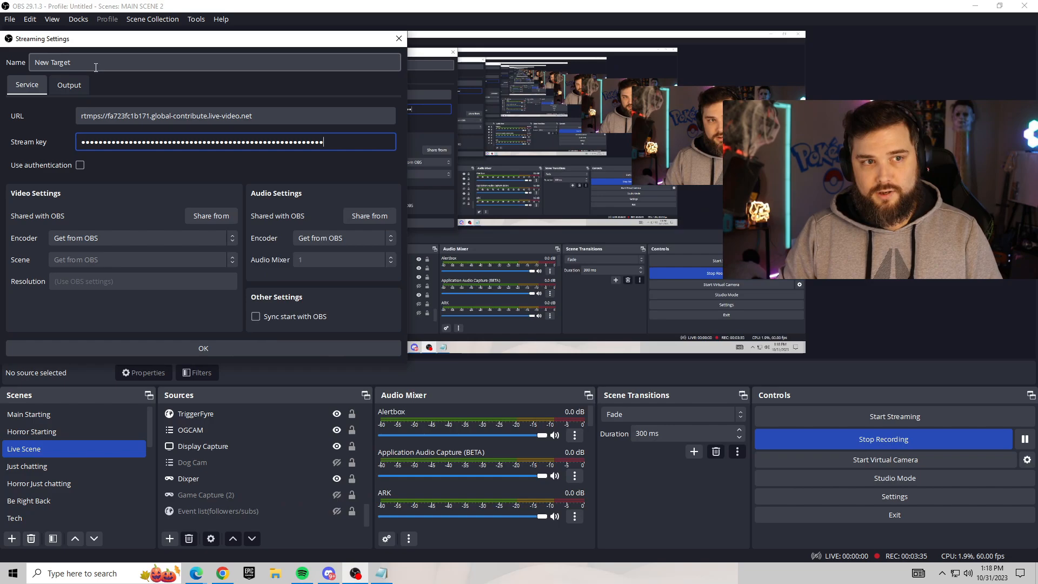
Rename the new target to 'Kick' and save it with its Kick URL and stream key
triple_click(52, 61)
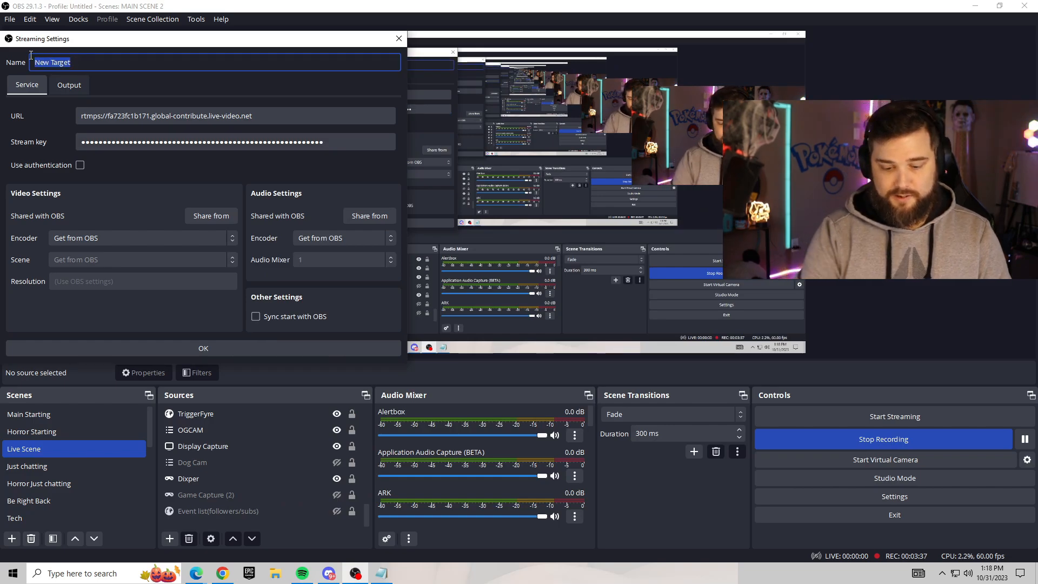
text(Kick)
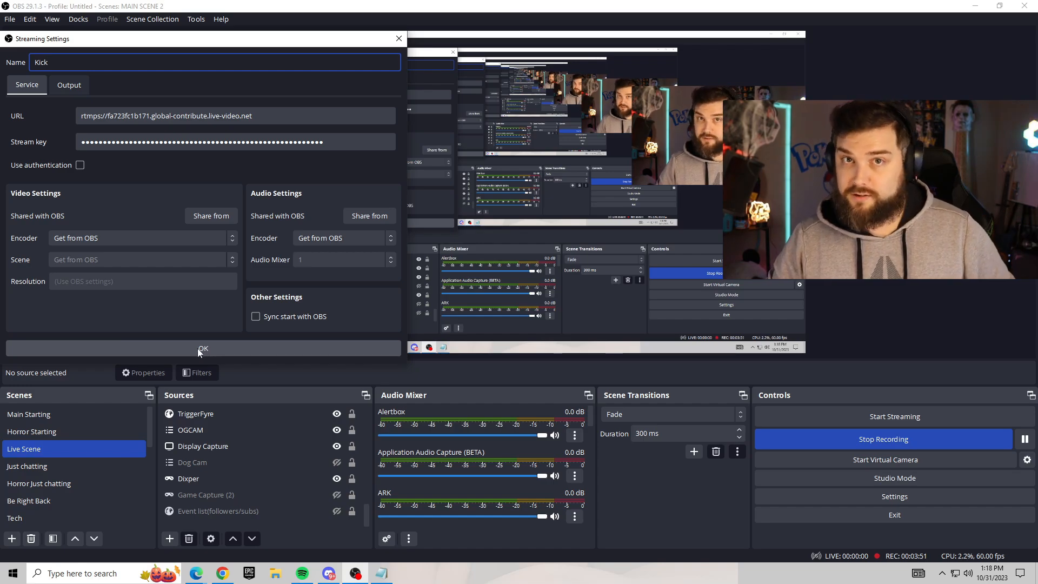
click(202, 348)
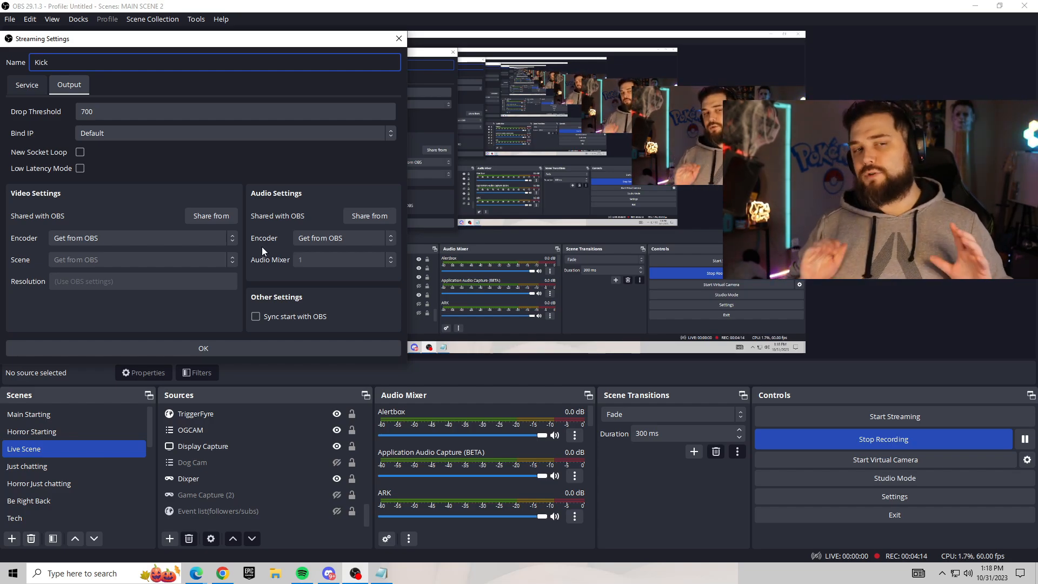
mouse_move(215, 358)
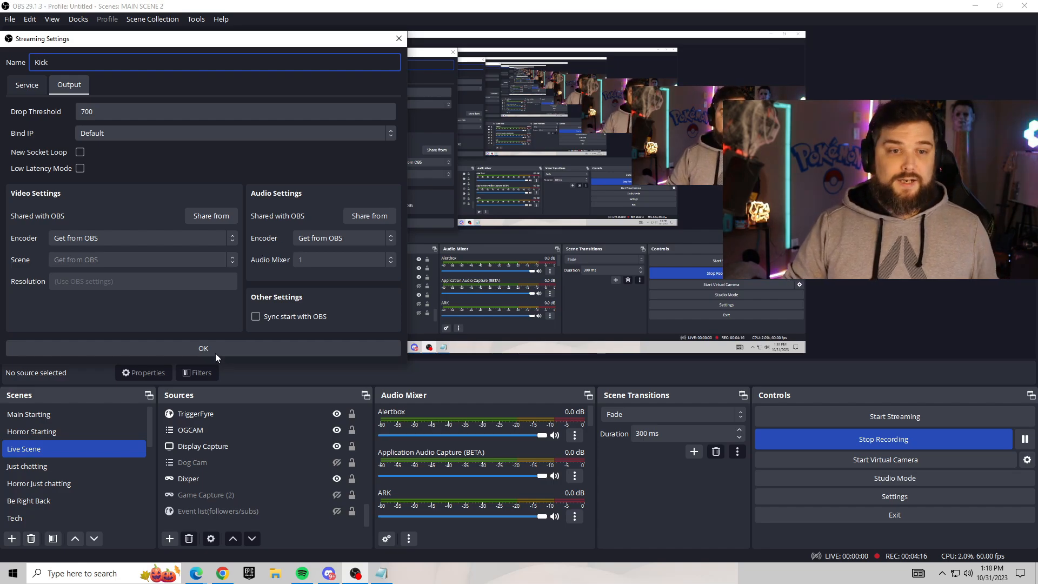
click(203, 348)
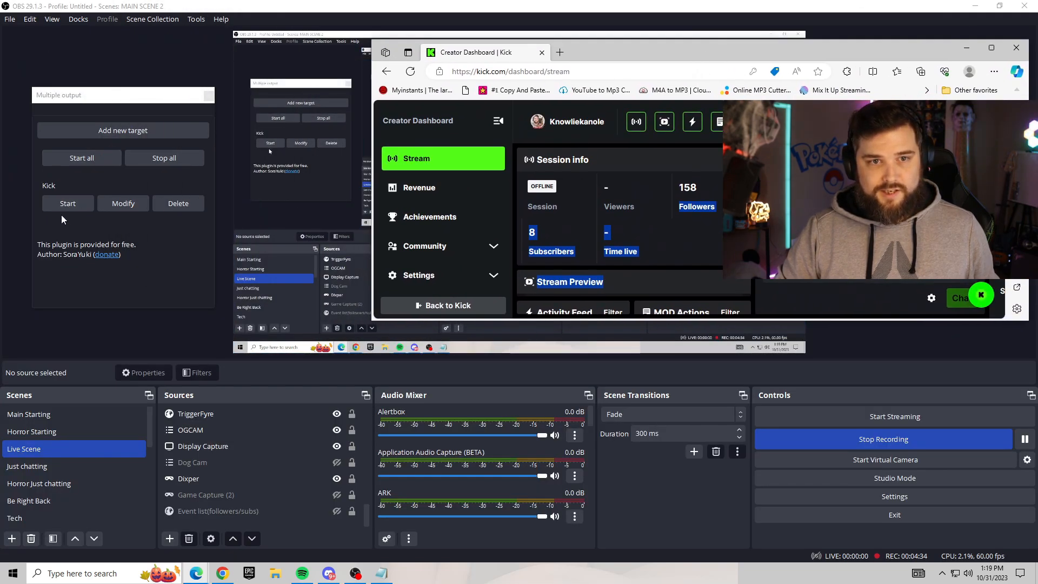
Start the Kick target and start the main OBS stream
click(67, 203)
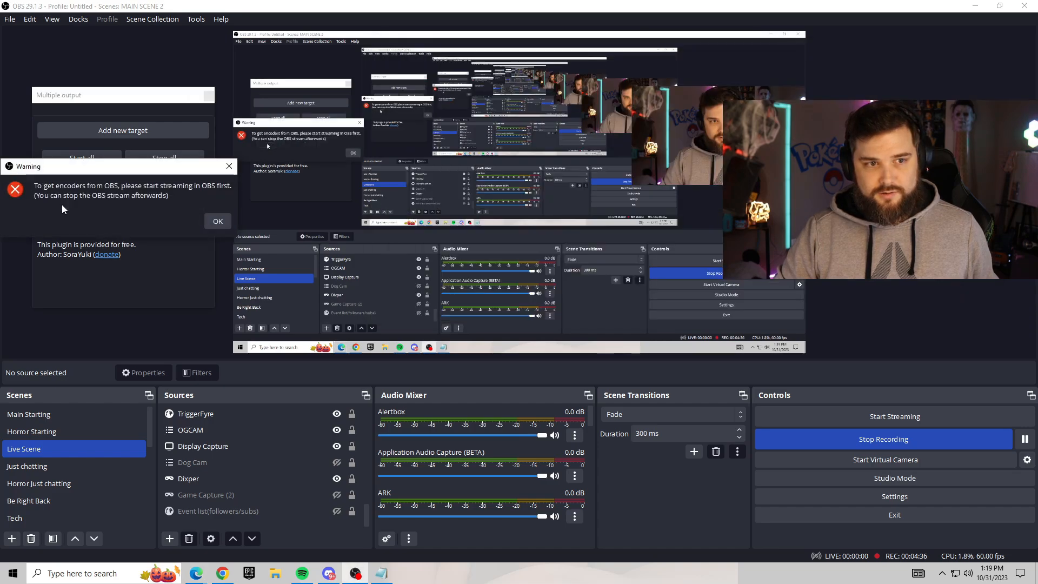
mouse_move(205, 202)
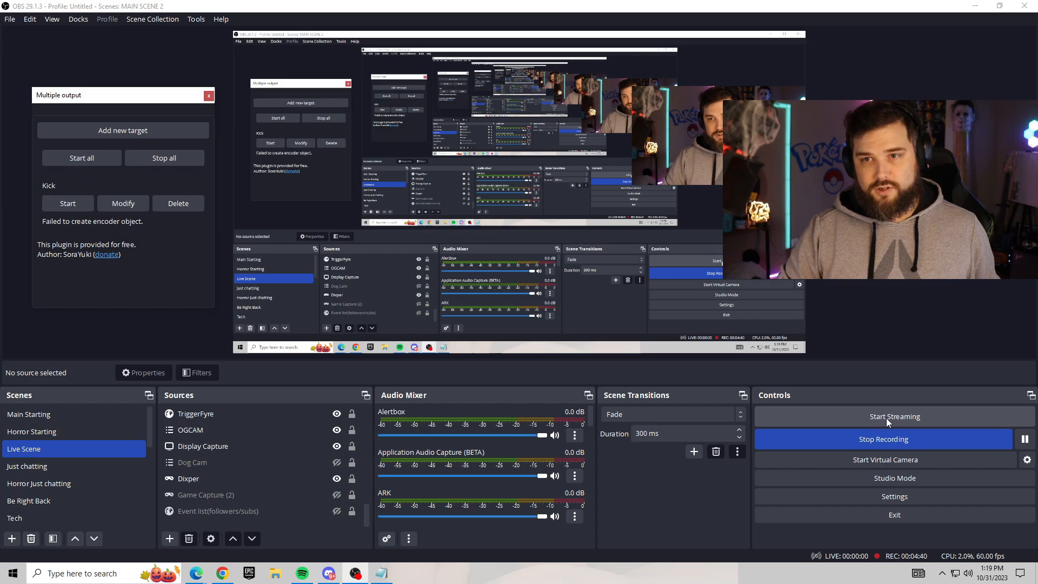
click(894, 415)
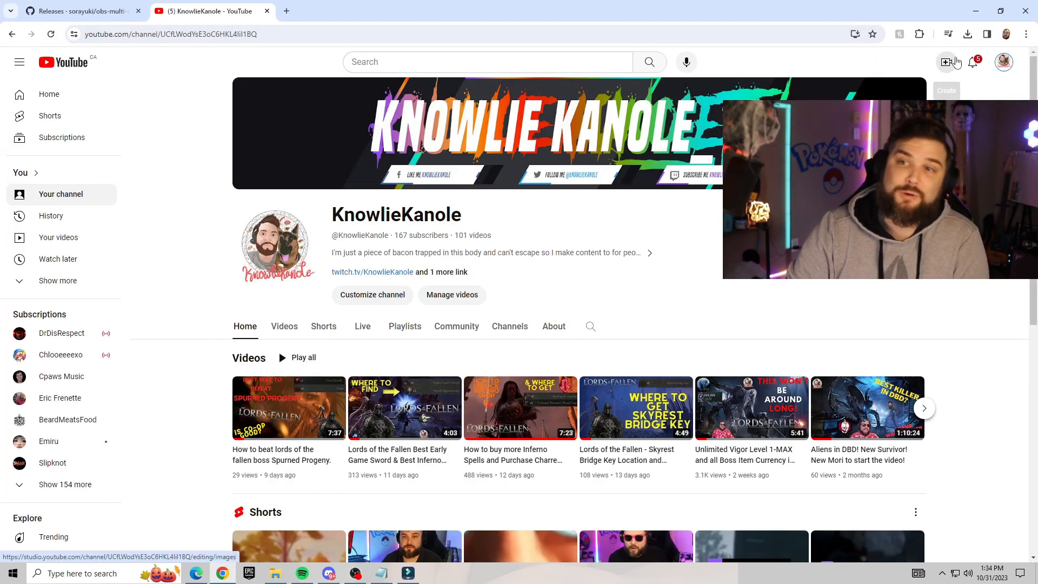
Choose Go live from the Create menu on the YouTube channel page
click(945, 62)
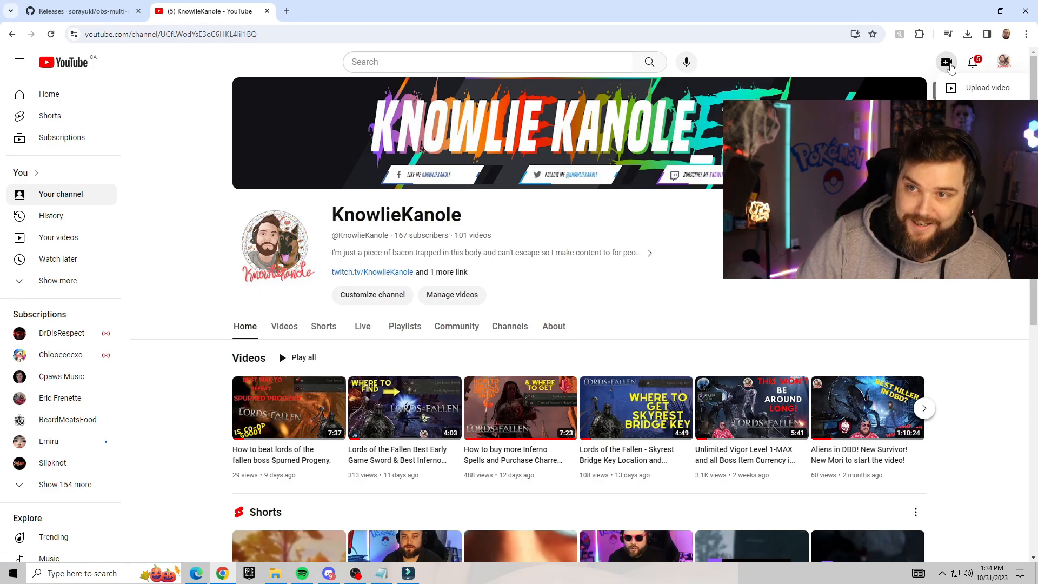
click(945, 61)
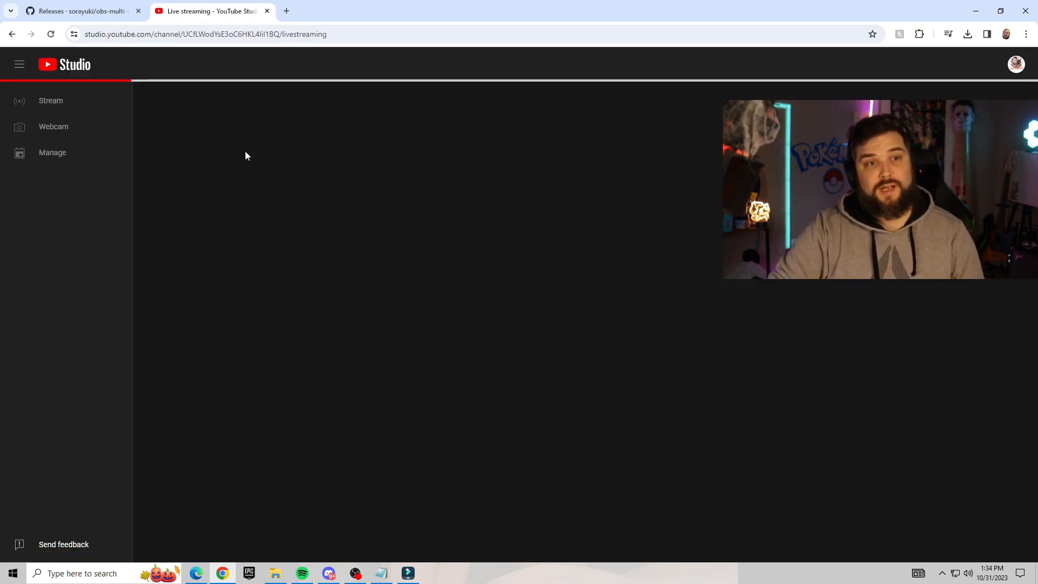
In Manage, start a stream Right now using Streaming software to reach the stream key settings
click(51, 152)
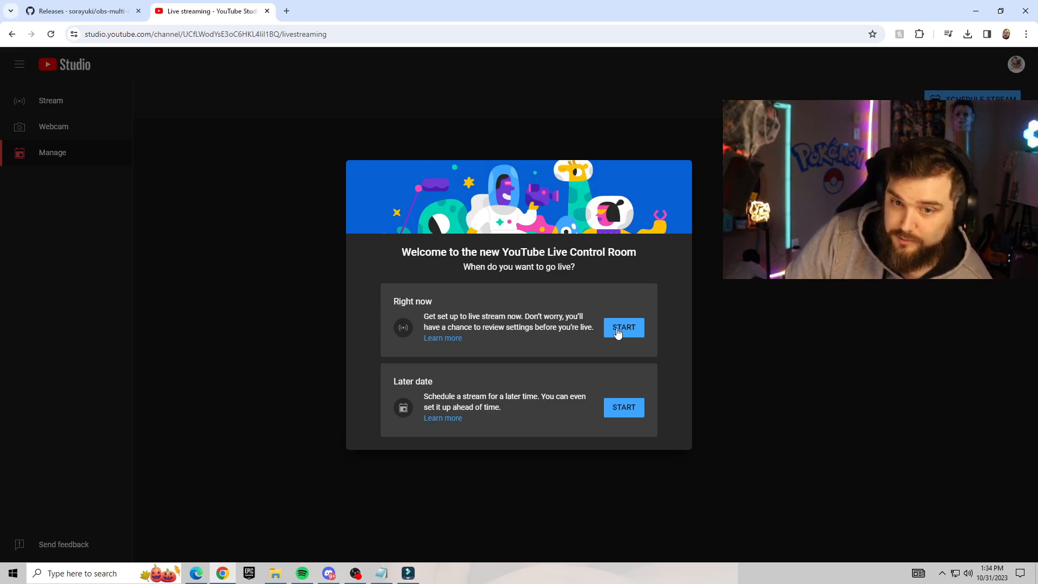
click(623, 327)
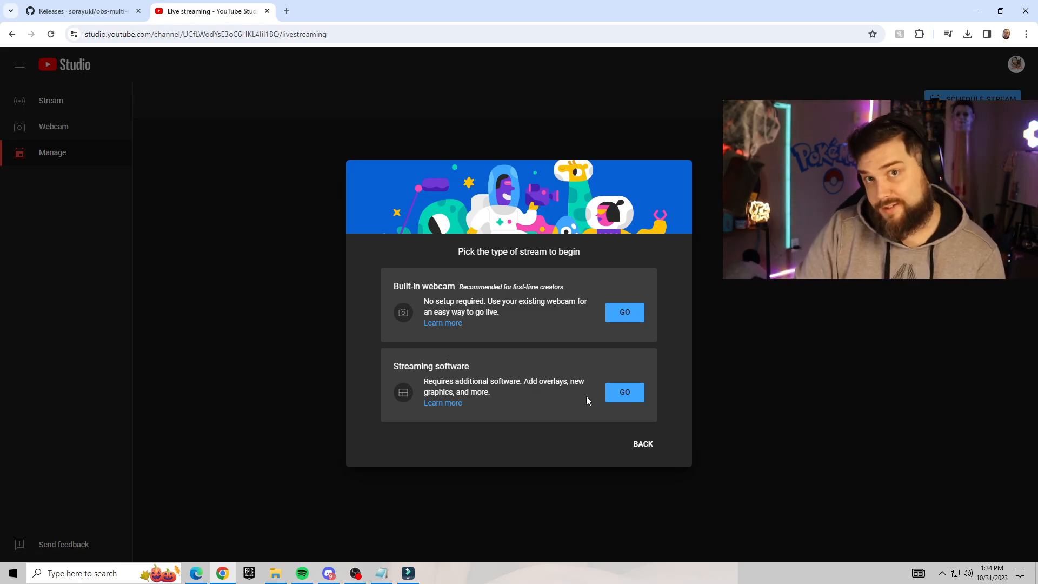
click(623, 392)
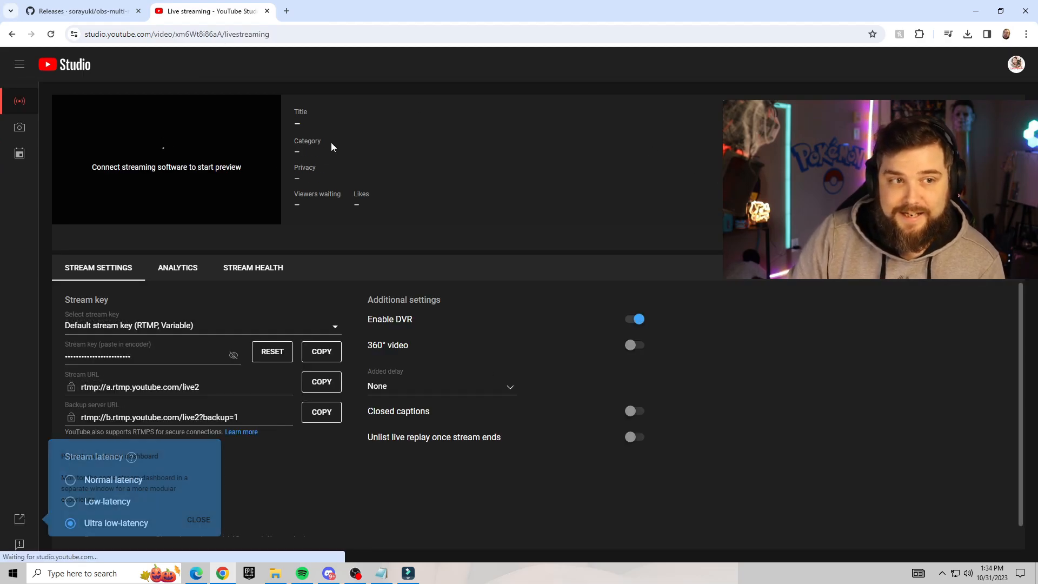